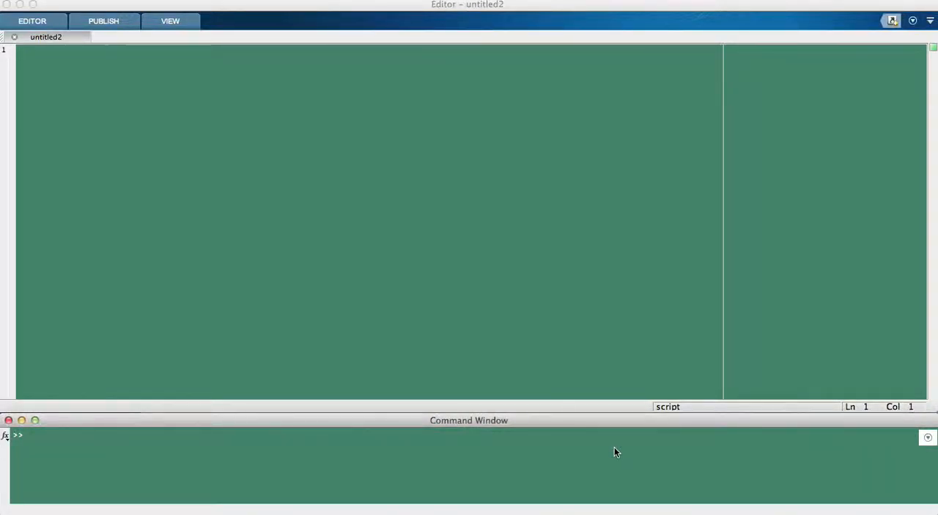
- Unzip and read the San Francisco DEM into lat, lon and Z grids
text(f)
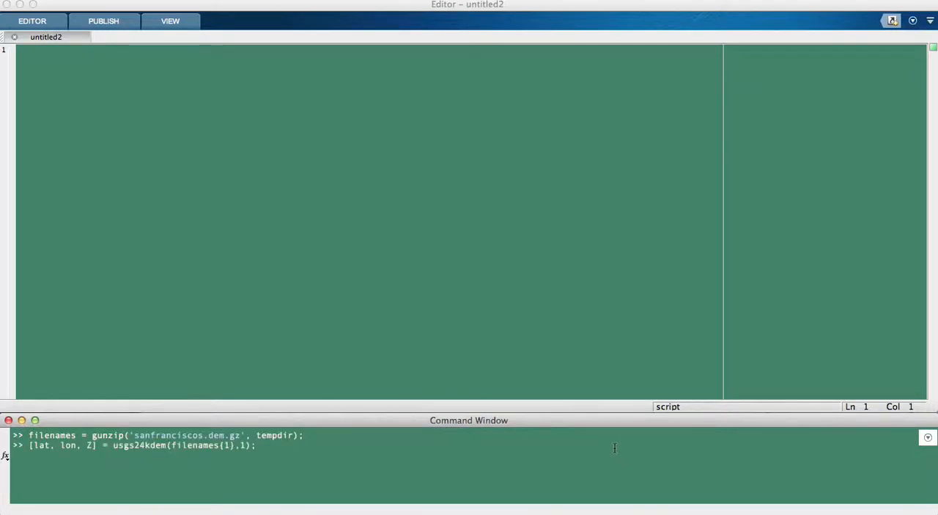
key(Return)
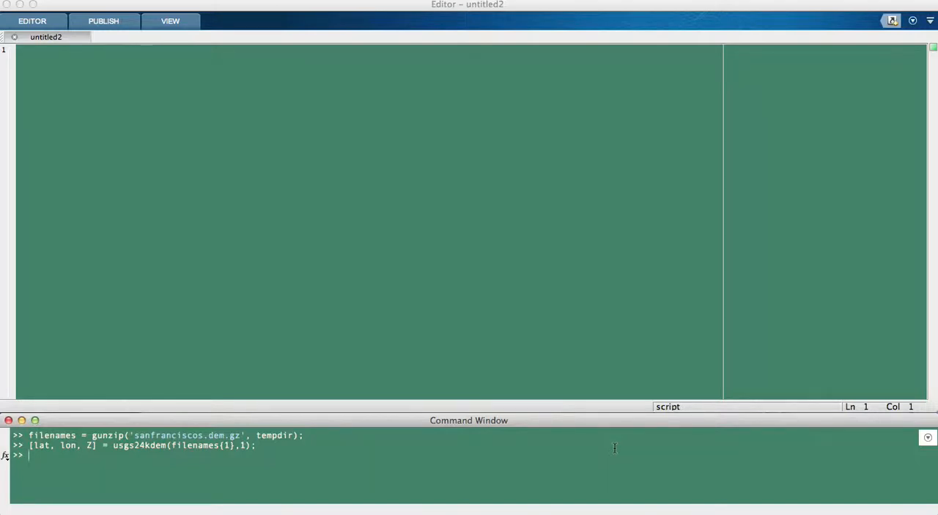
- Draft the worldmap command spanning min/max of lat and lon
text(w)
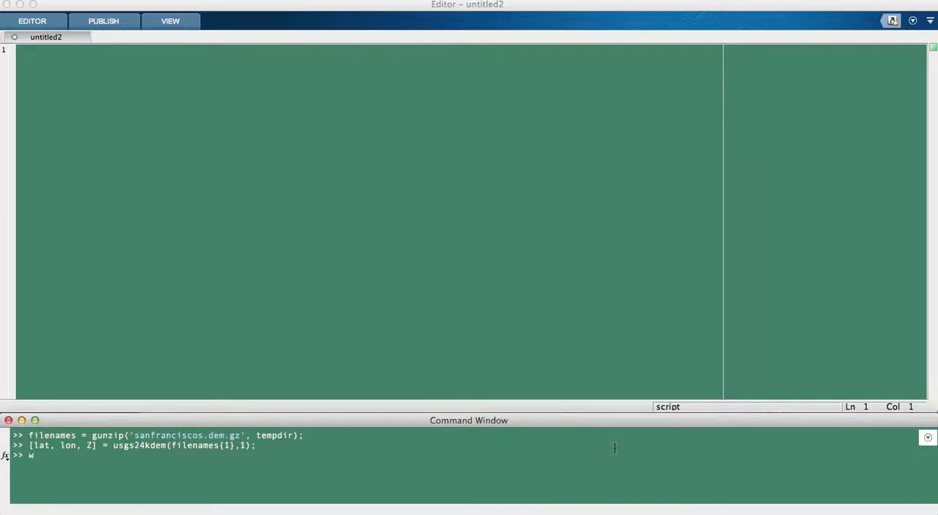
text(orldmap([min(lat(:)) max(lat(:))],[min(lon(:)) max(lon(:))]))
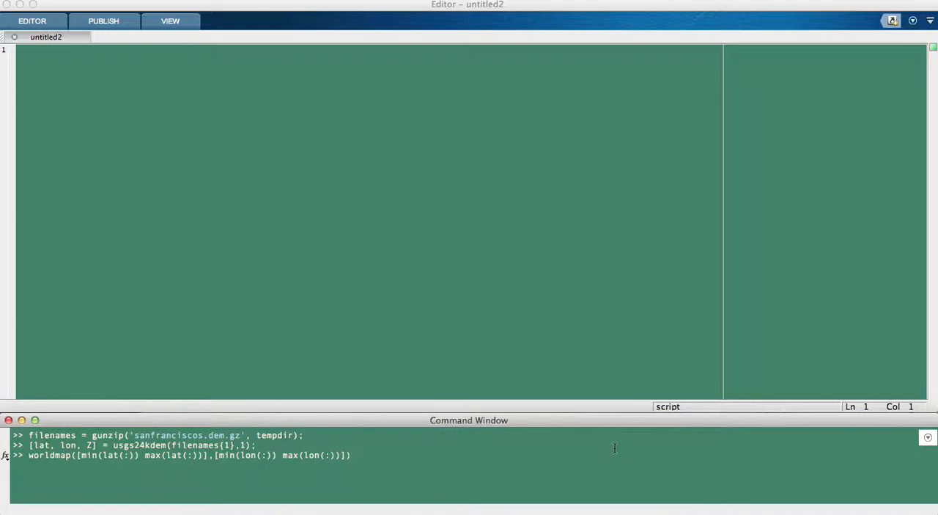
text(])
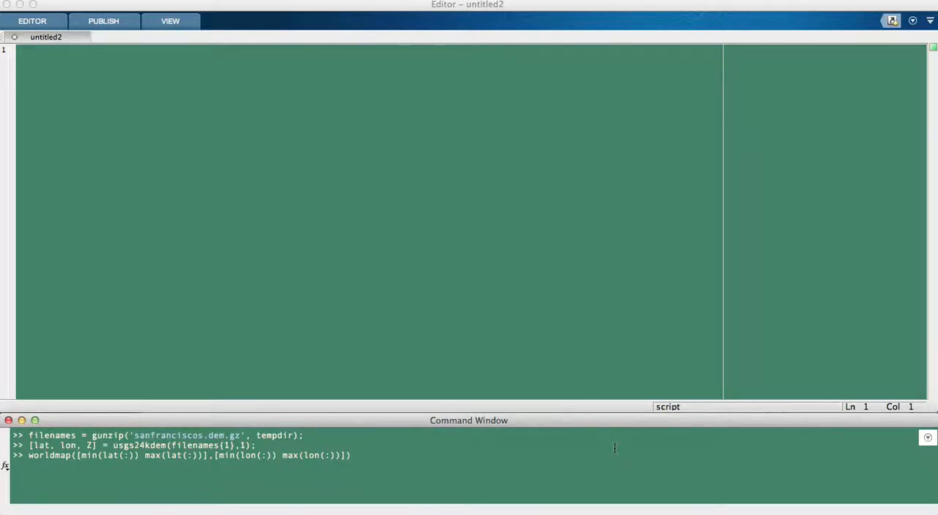
- Create the San Francisco map frame, clear it with cla, and begin surfm(lat,lon,Z-100)
key(Return)
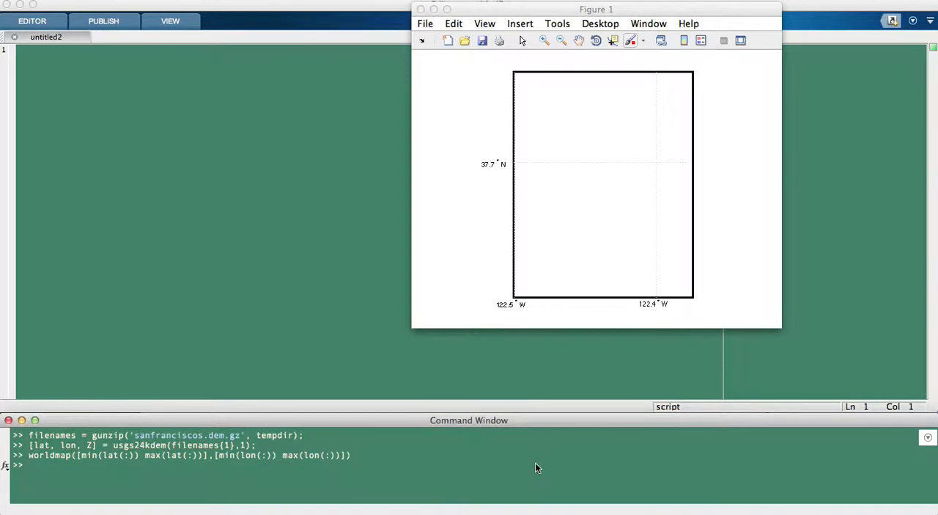
text(cla)
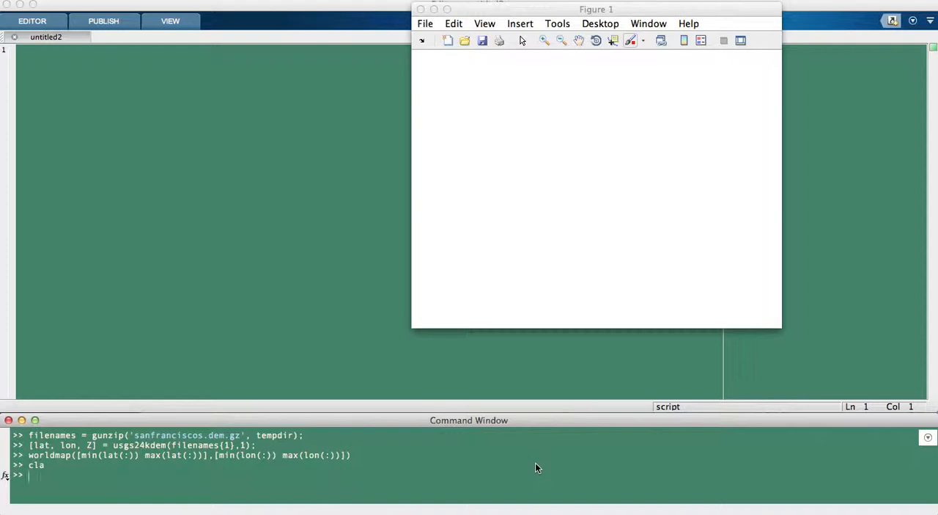
text(surfm(lat,lon,Z-100)
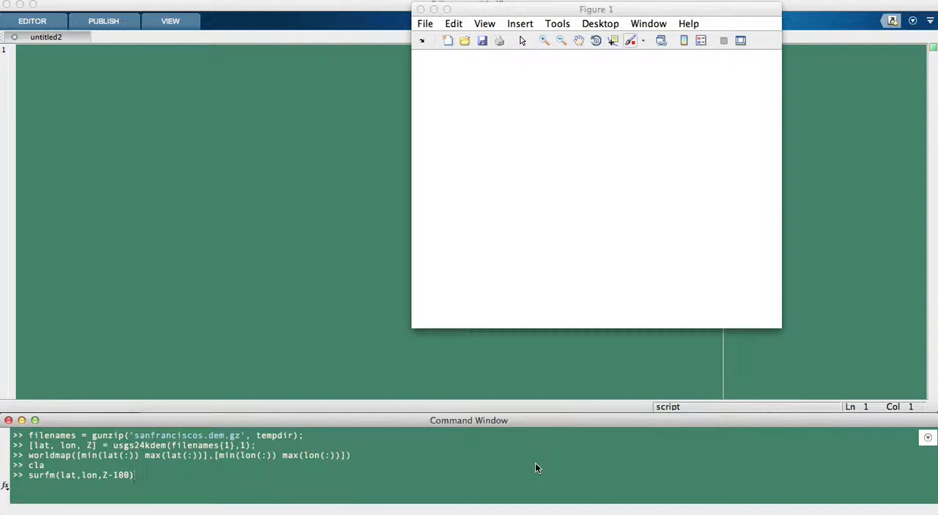
- Plot the elevation surface Z-100 and add a colorbar as cb
key(Return)
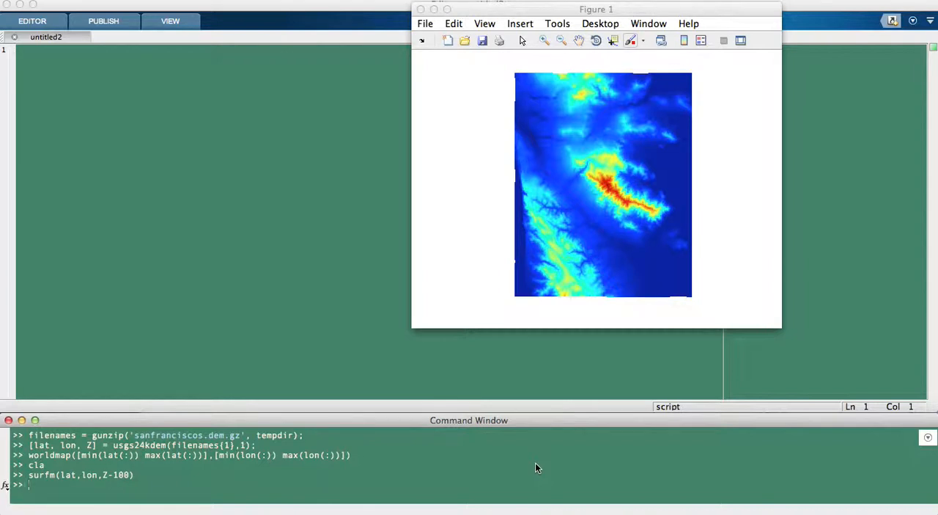
text(cb)
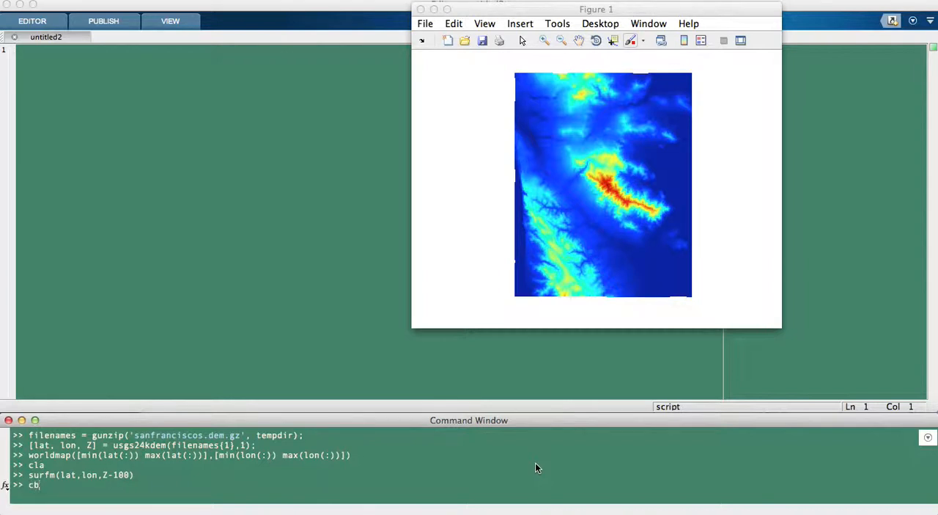
key(Return)
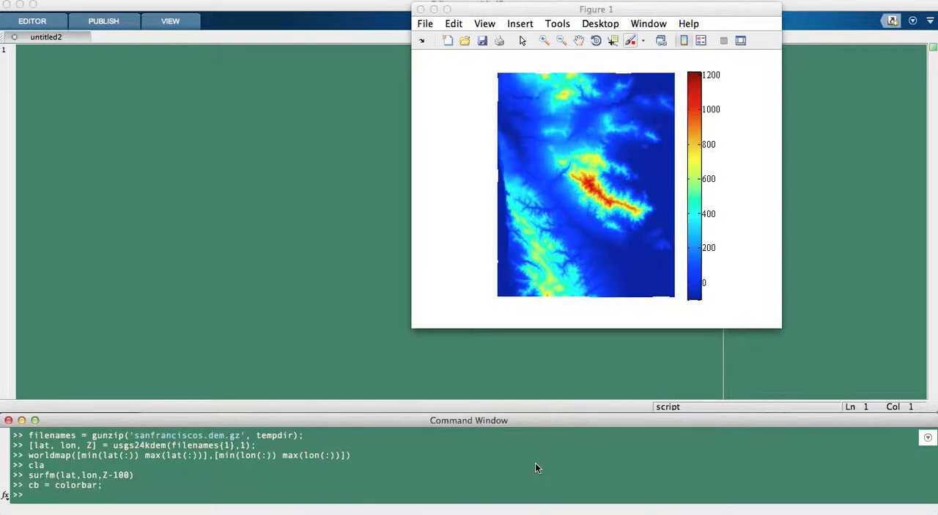
- Label the colorbar 'elevation (feet)'
text(ylabel(cb,'elevation (feet)'))
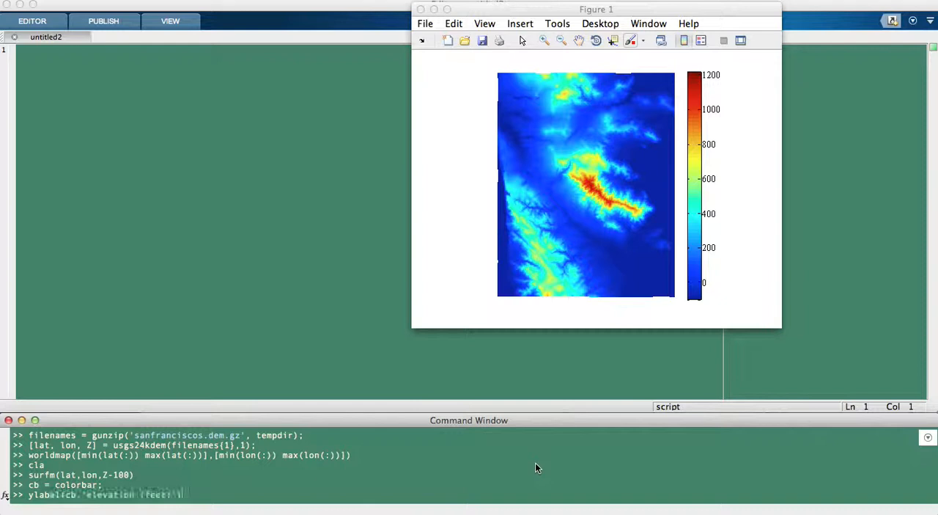
key(Return)
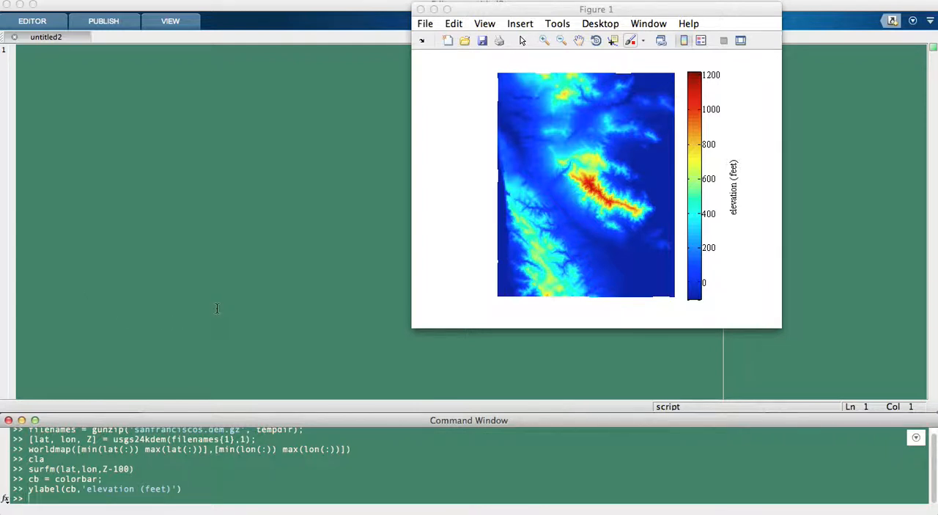
mouse_move(171, 367)
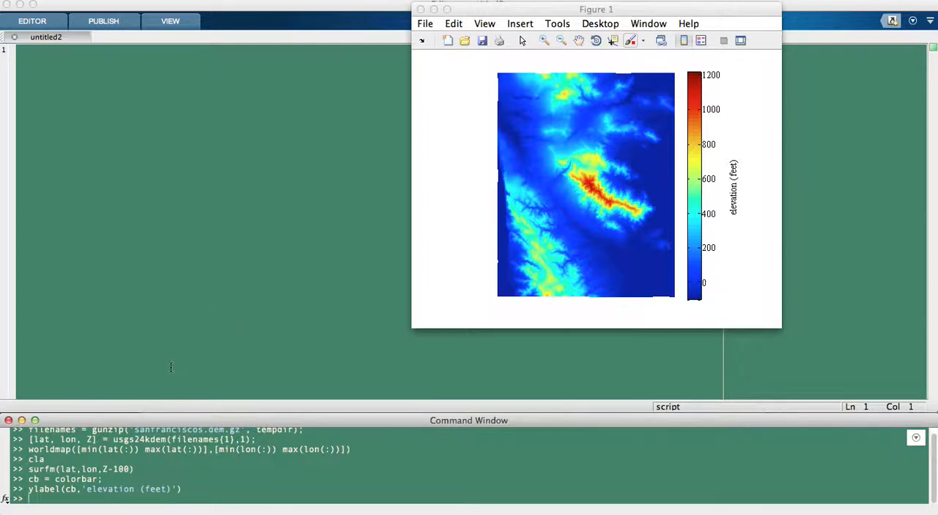
- Apply demcmap(Z-100,256) terrain colours to the elevation map
text(demcmap(Z-100,256)
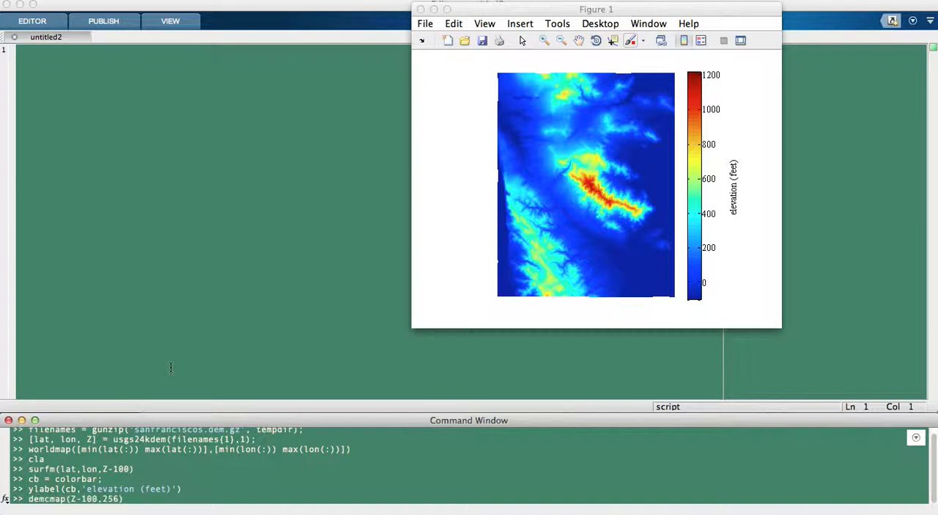
key(Return)
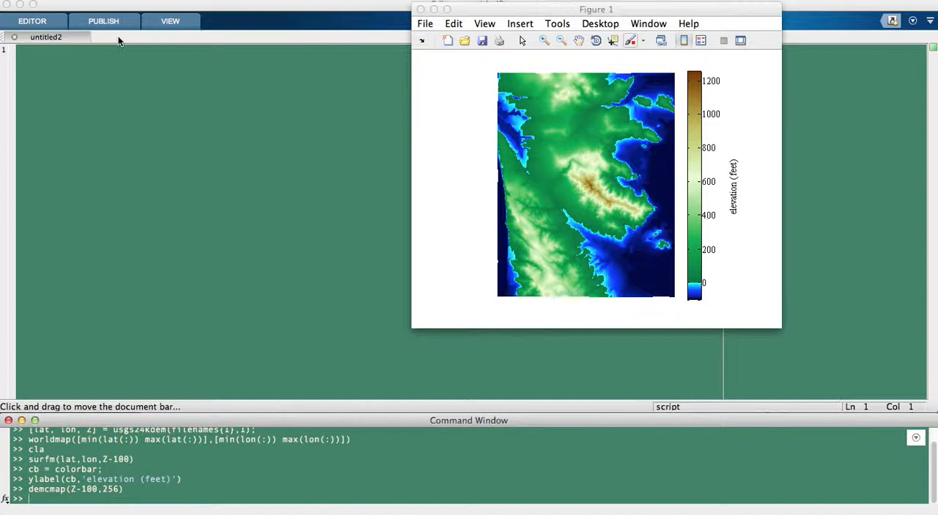
mouse_move(691, 124)
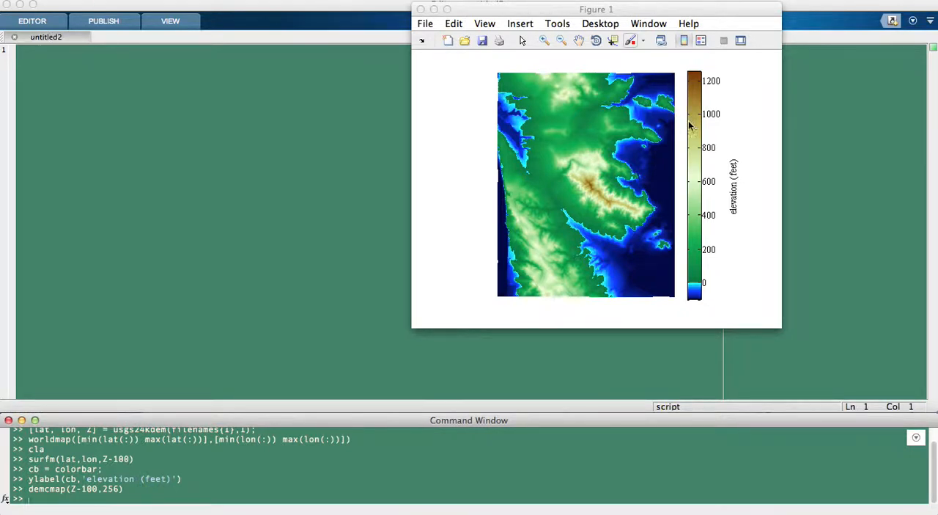
mouse_move(593, 196)
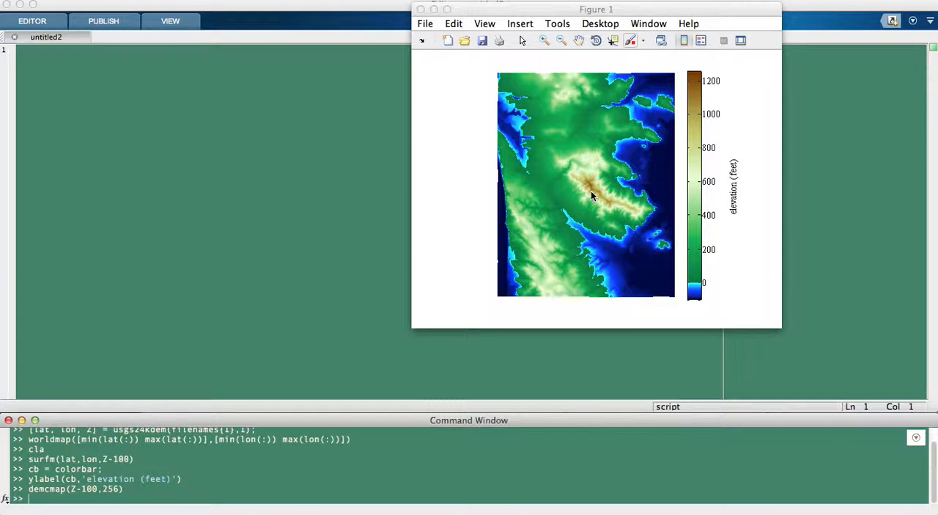
mouse_move(594, 203)
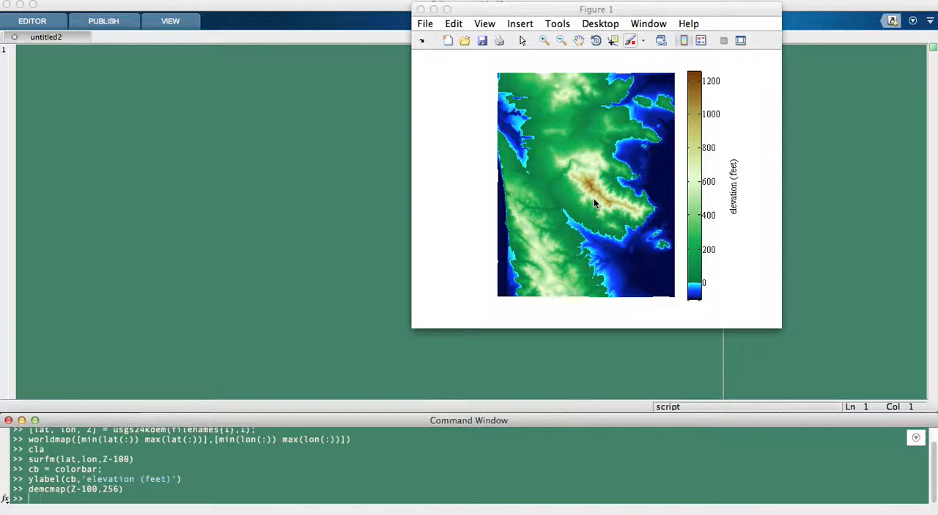
- Add hillshade relief lighting to the map with shadem
text(sha)
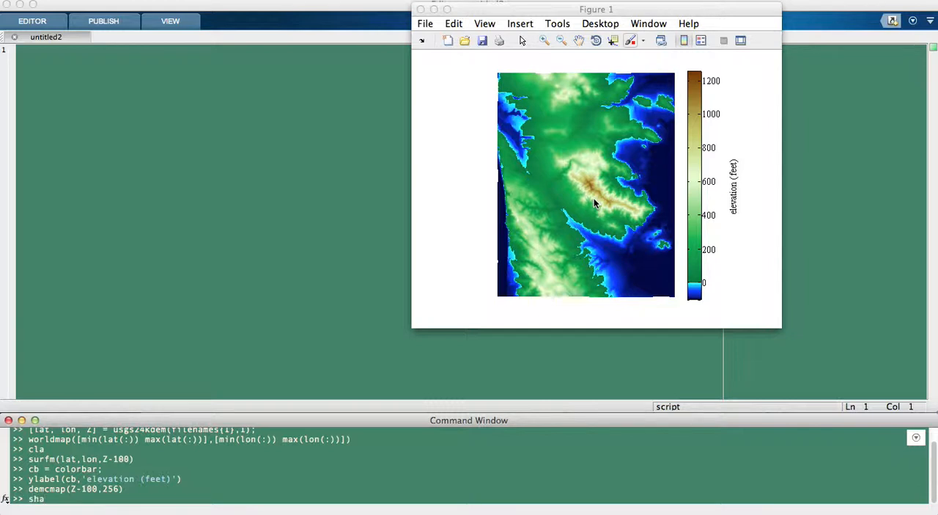
text(dem)
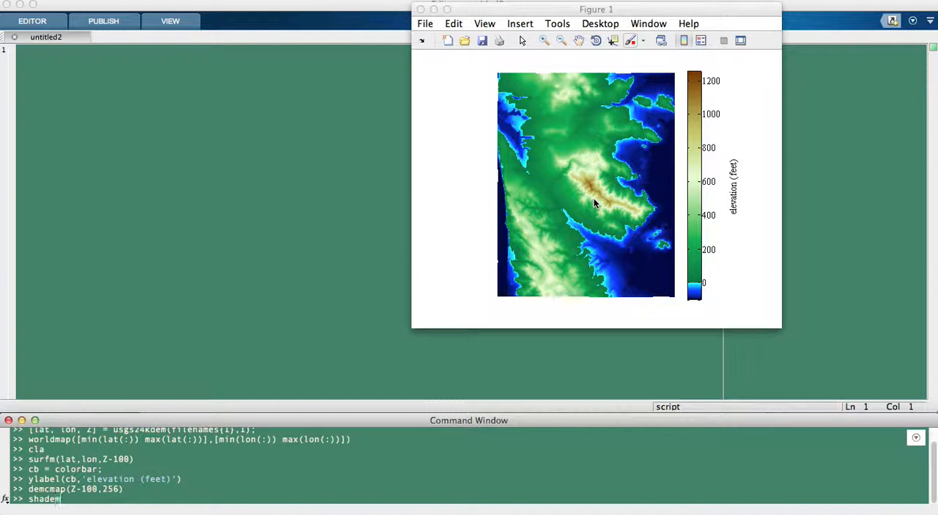
key(Return)
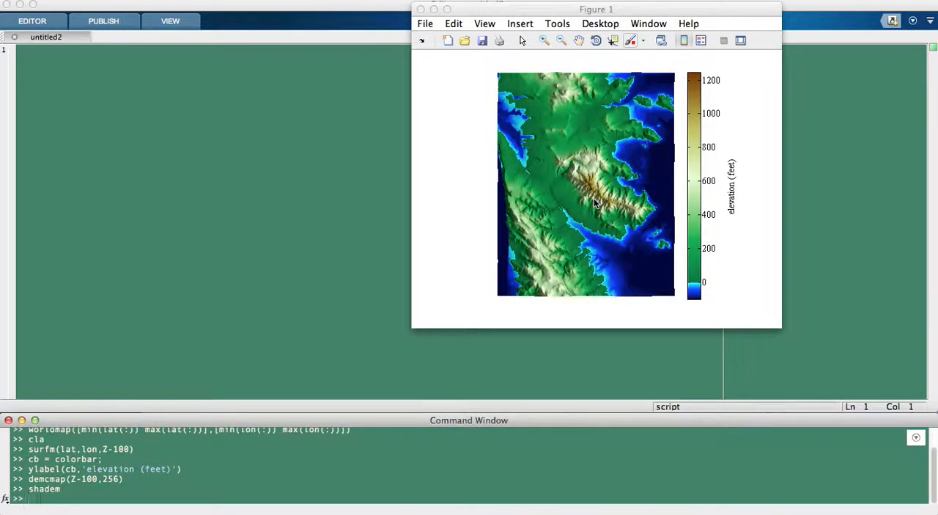
mouse_move(766, 221)
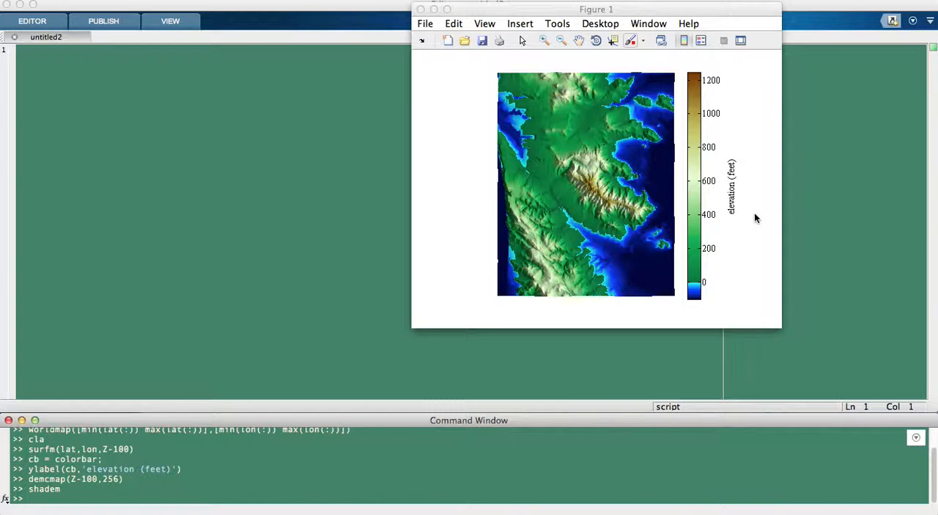
mouse_move(759, 216)
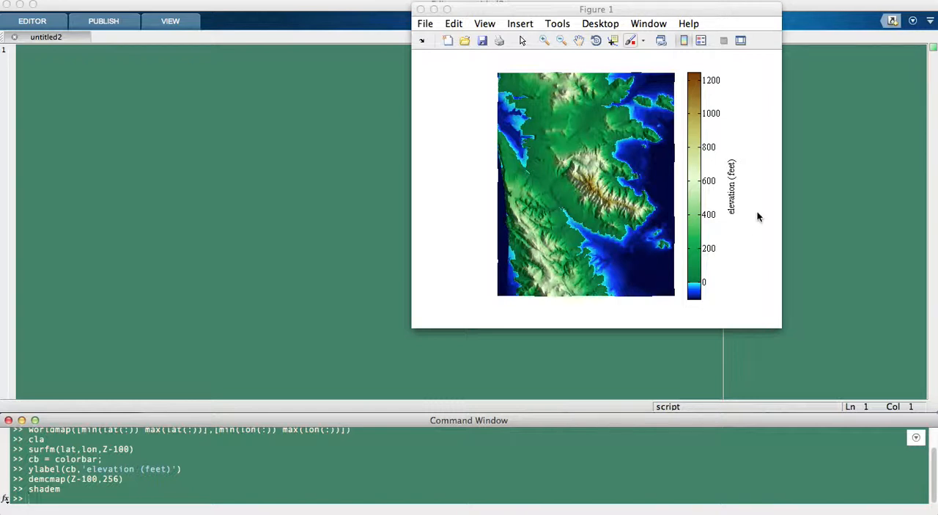
- Clear the hillshade lighting with shadem('reset')
text(shadem)
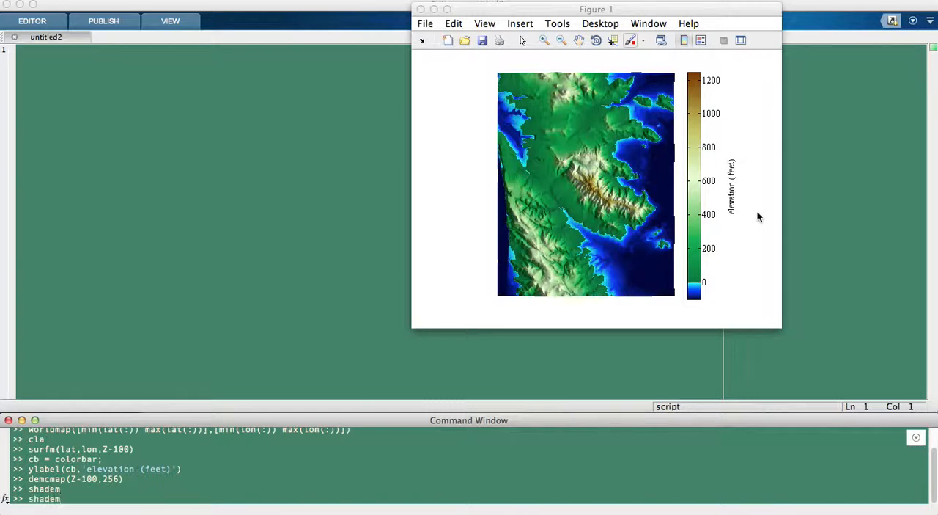
text(('rees)
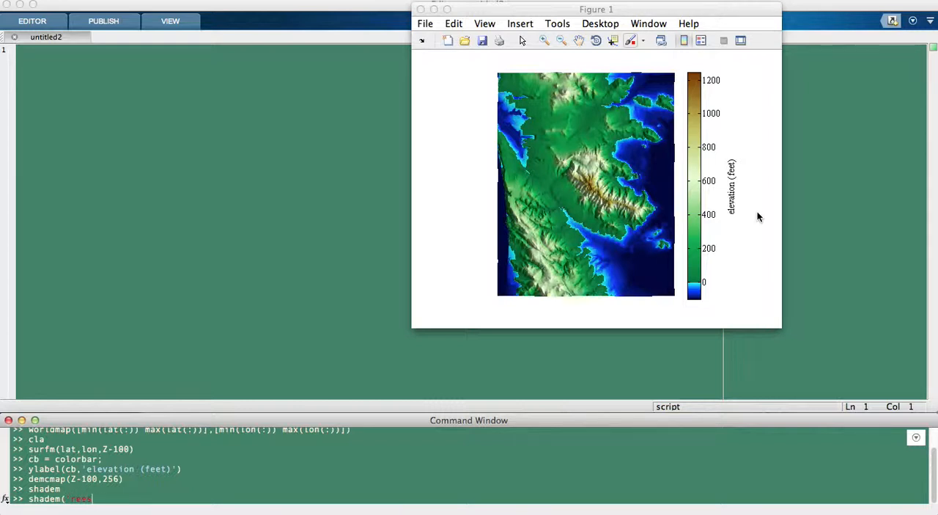
key(Return)
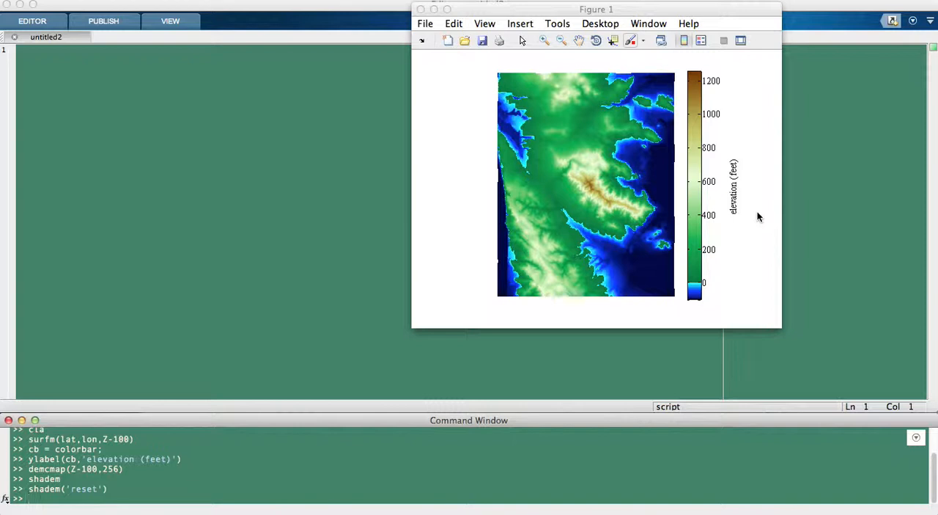
- Enter shadem('ui') to enable interactive hillshade lighting at angle 90/45
text(shadem)
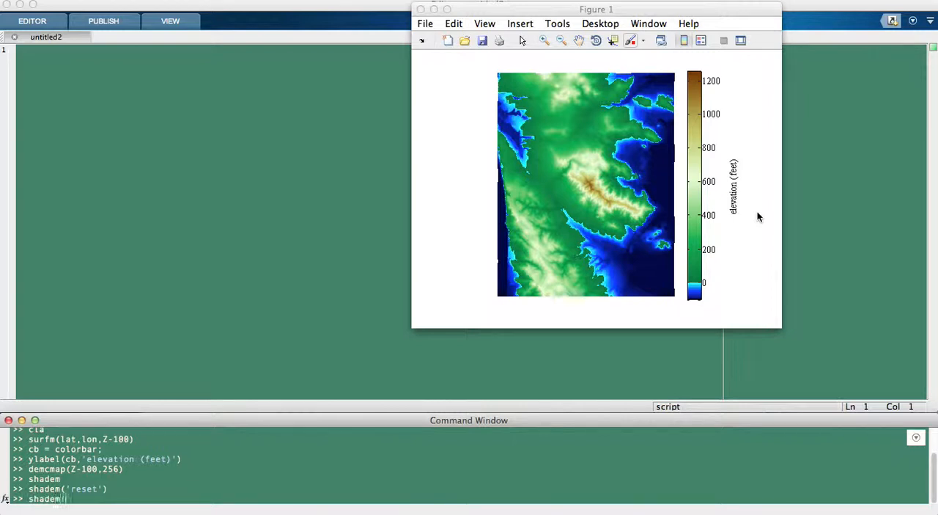
text(()
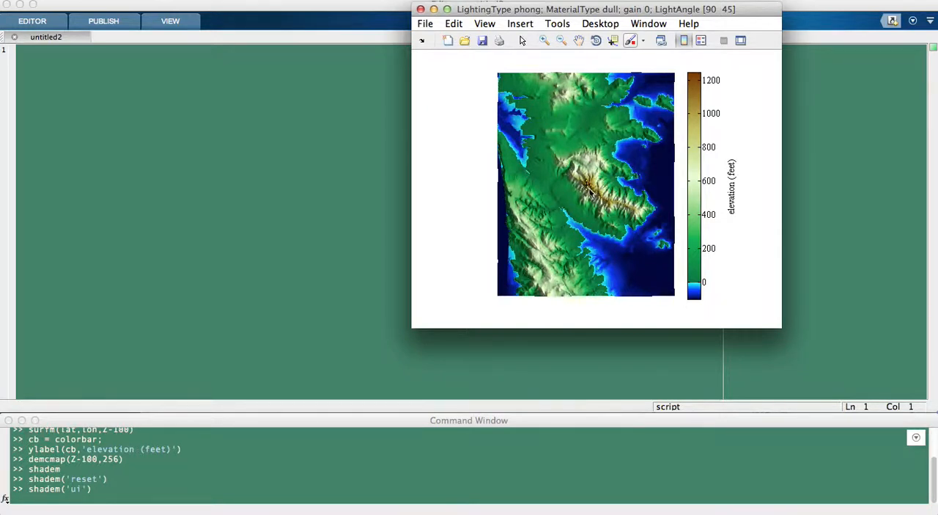
mouse_move(609, 165)
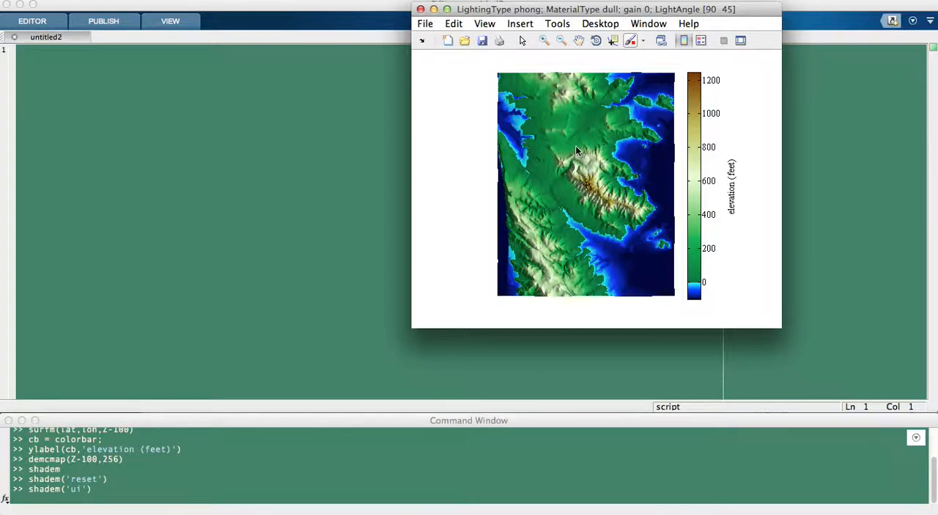
mouse_move(579, 154)
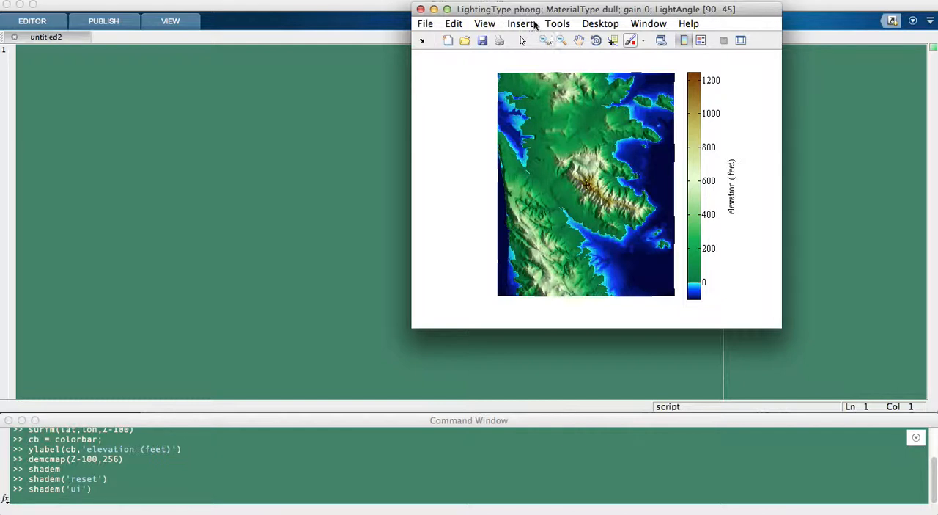
mouse_move(532, 13)
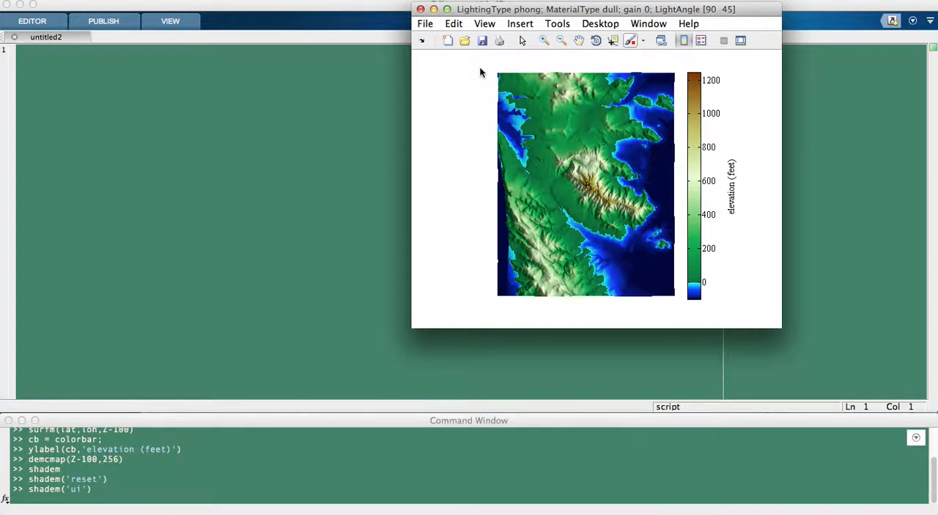
mouse_move(482, 81)
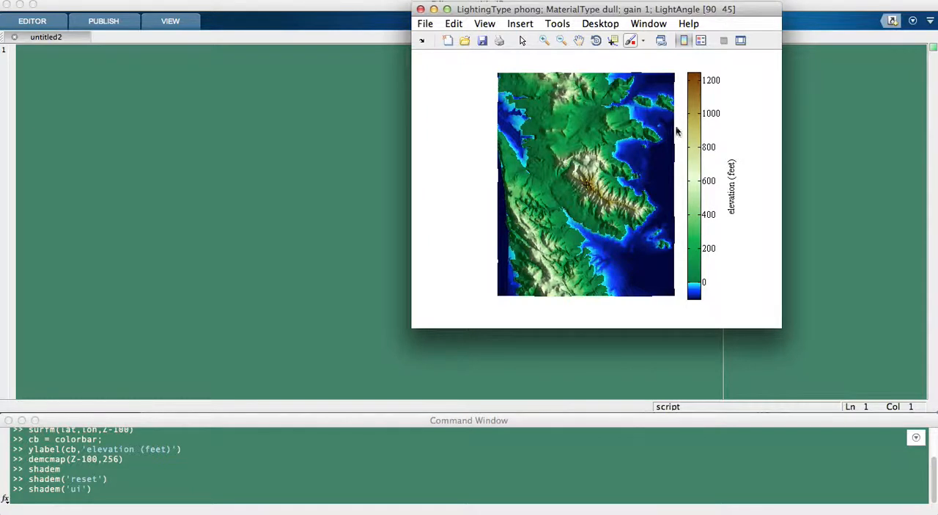
mouse_move(659, 189)
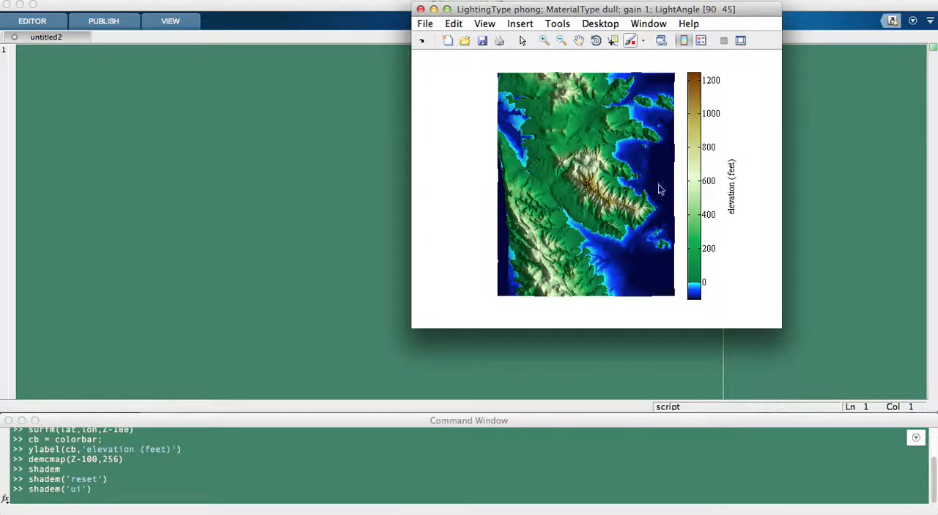
mouse_move(619, 205)
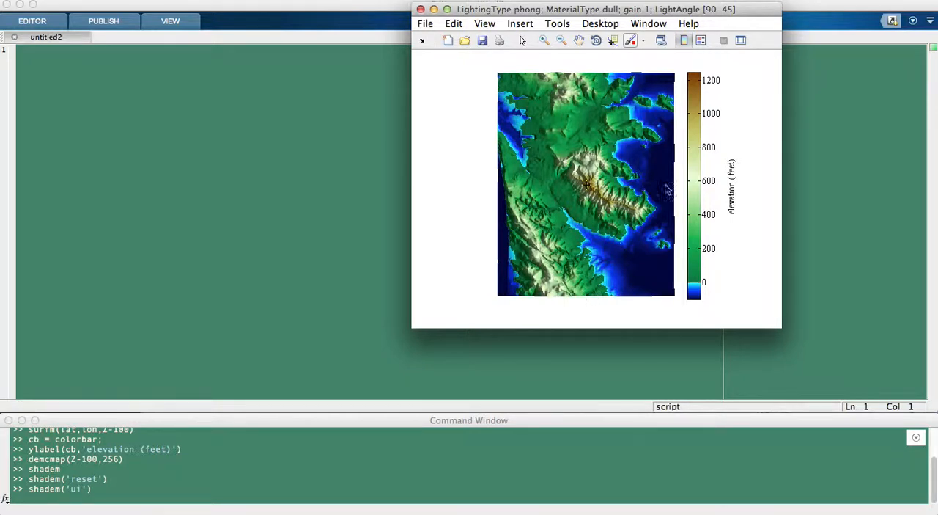
mouse_move(657, 192)
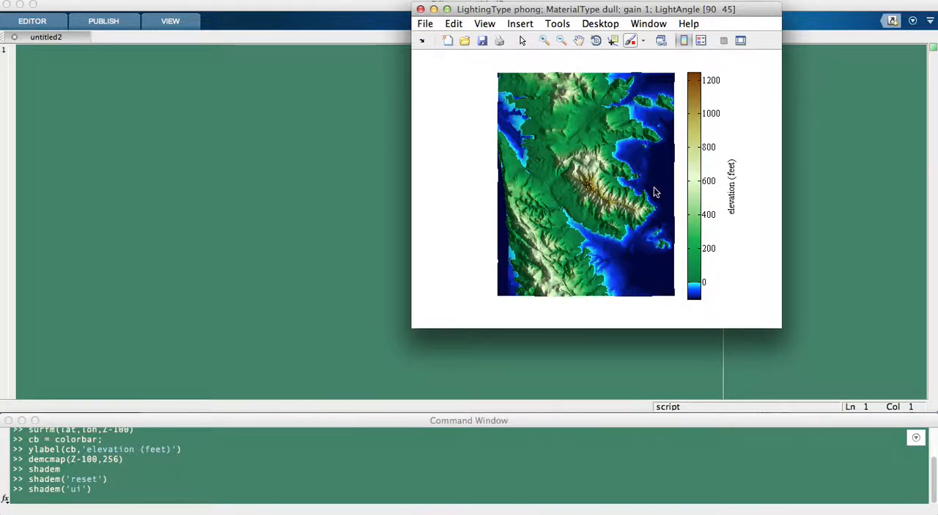
mouse_move(630, 189)
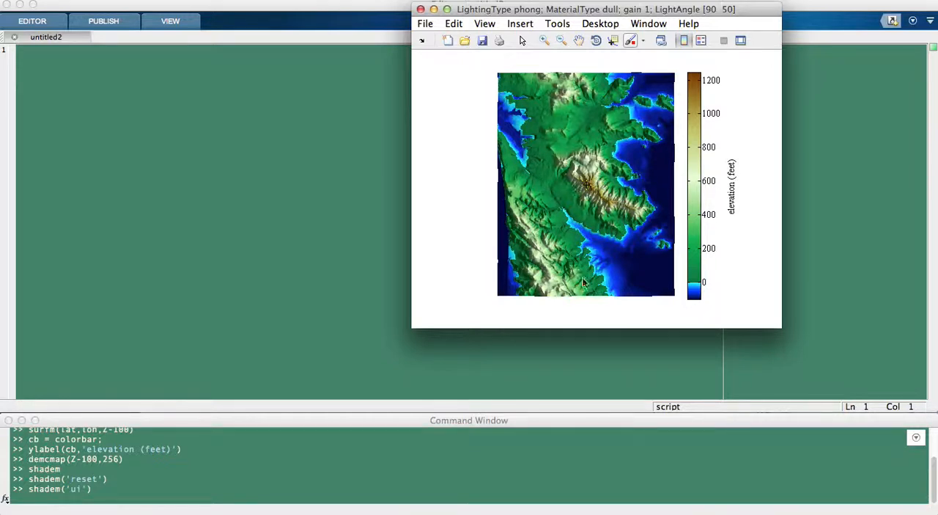
mouse_move(594, 281)
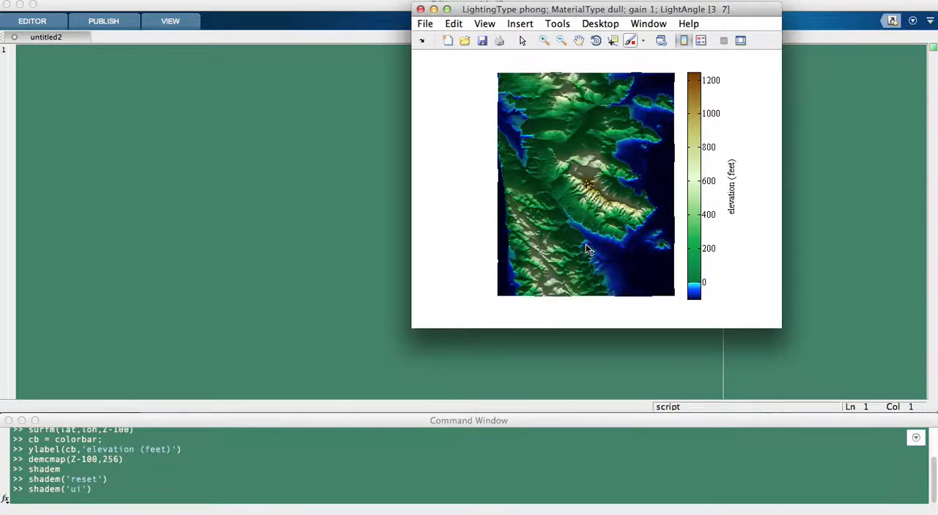
mouse_move(593, 265)
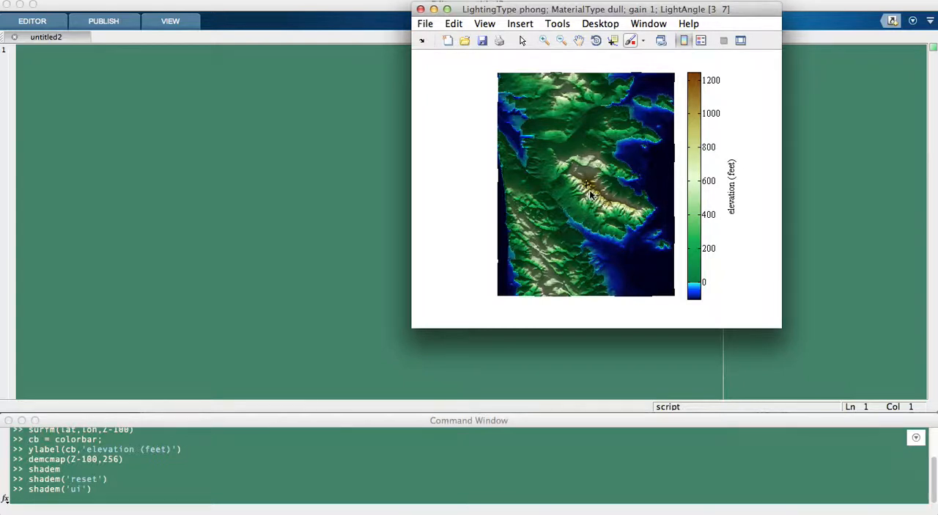
mouse_move(586, 212)
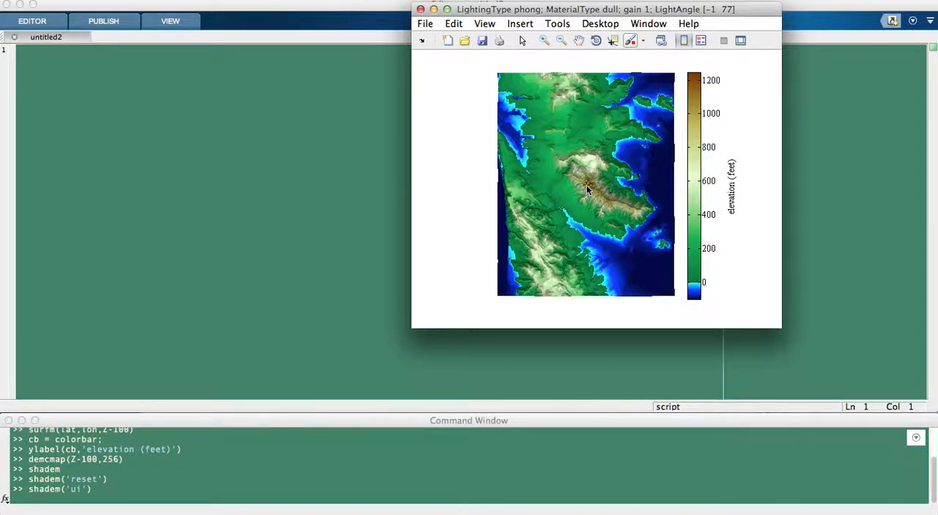
- Drag the light direction across the terrain, ending at LightAngle 24/79
drag(587, 189, 601, 218)
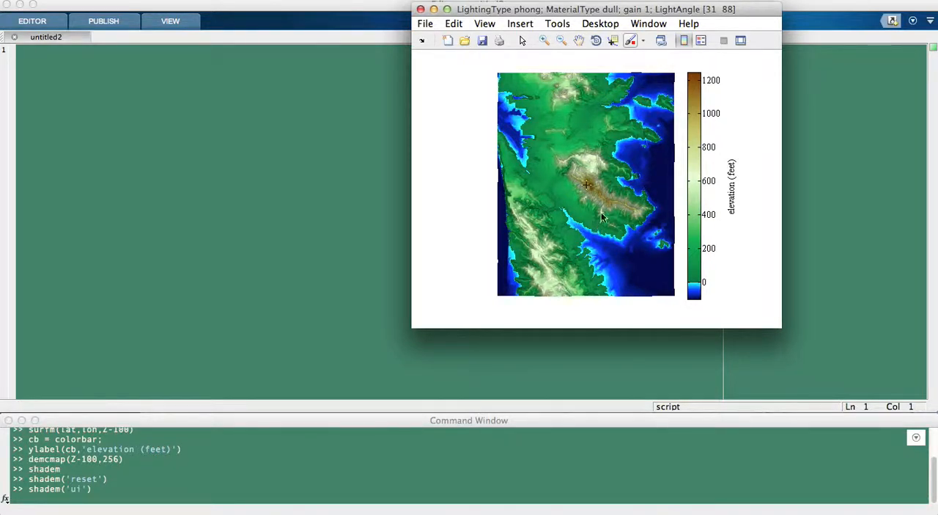
mouse_move(605, 213)
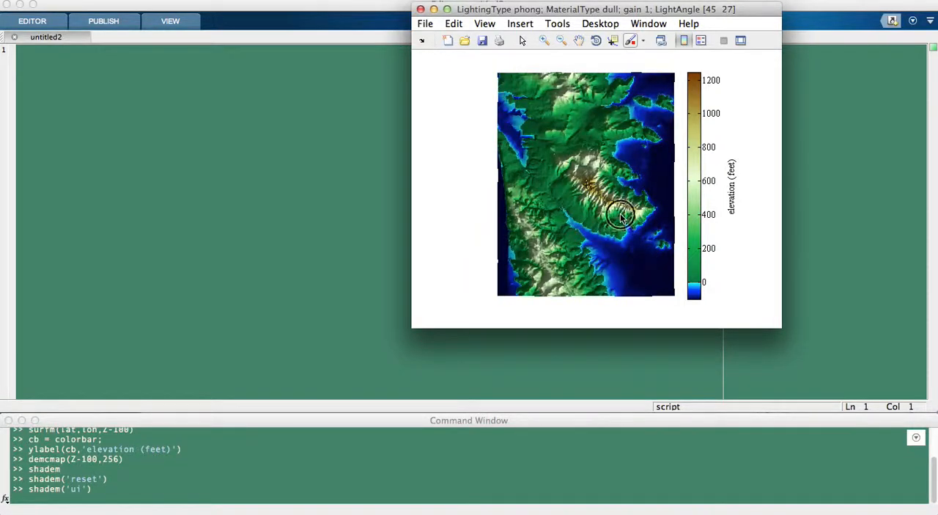
drag(620, 217, 587, 198)
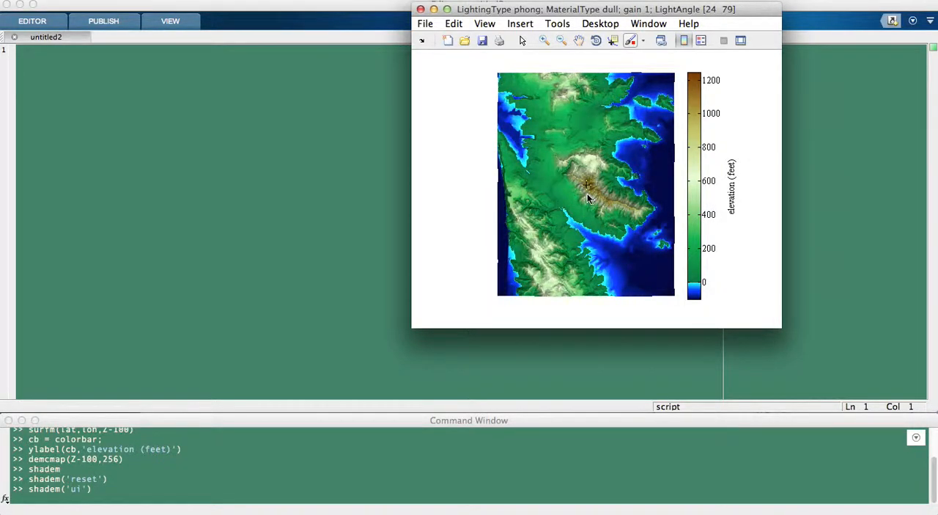